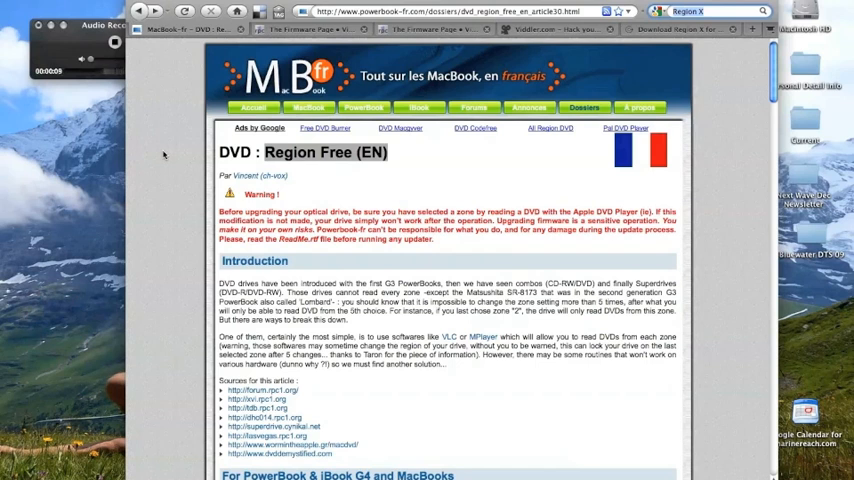
# Check this Mac's hardware report from About This Mac to identify the drive model
pyautogui.click(10, 8)
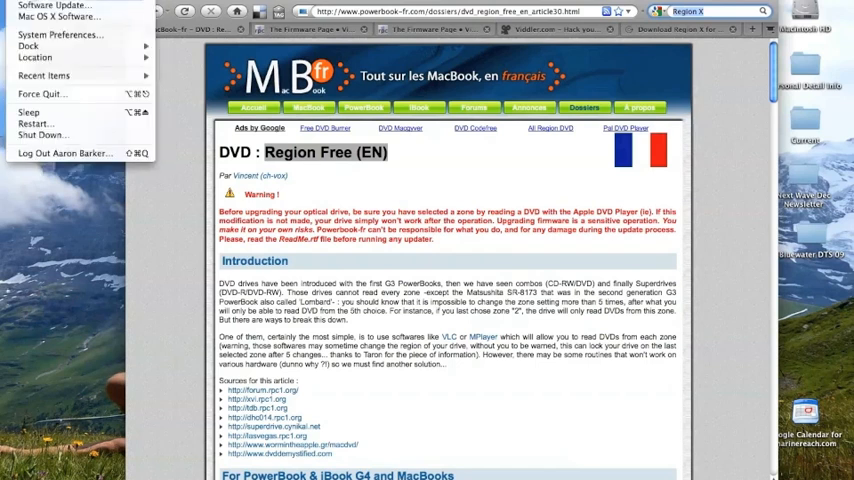
pyautogui.click(56, 16)
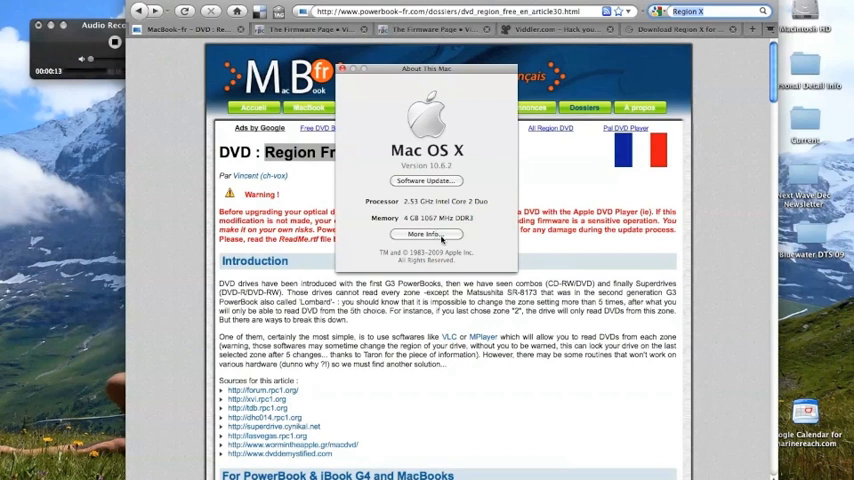
pyautogui.click(426, 234)
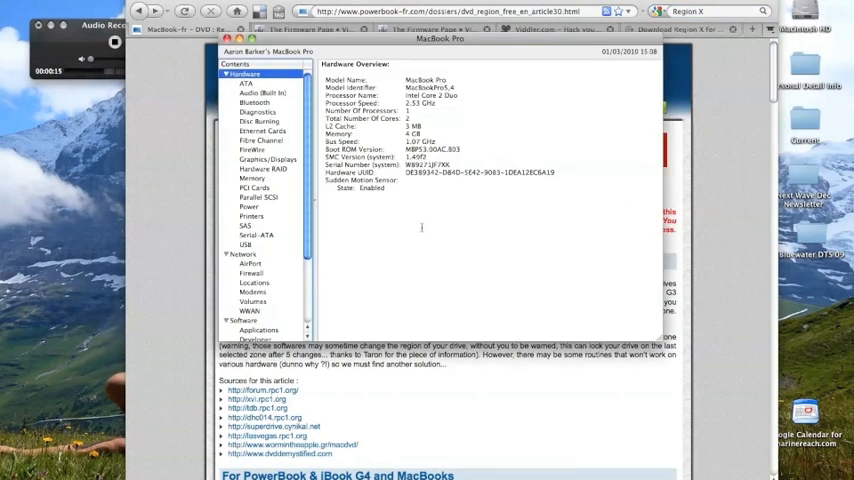
pyautogui.click(258, 122)
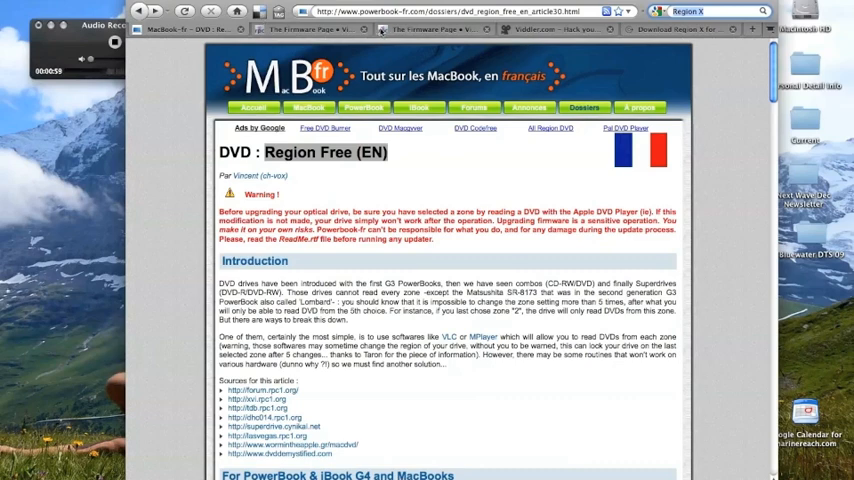
pyautogui.moveTo(524, 178)
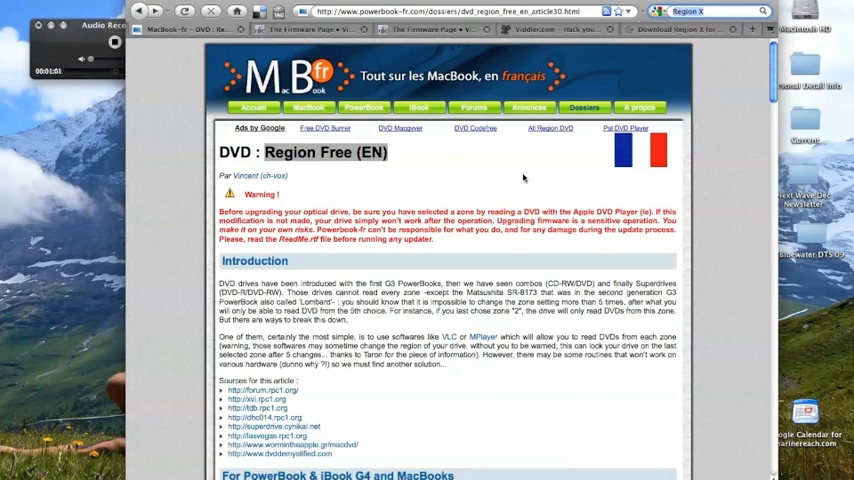
# Scroll the Region Free article to the Matshita drive and firmware revision table
pyautogui.scroll(-3)
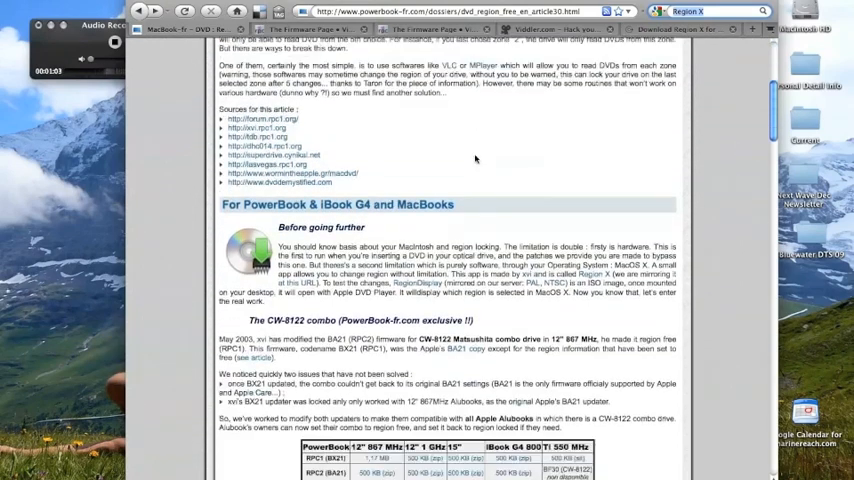
pyautogui.scroll(-3)
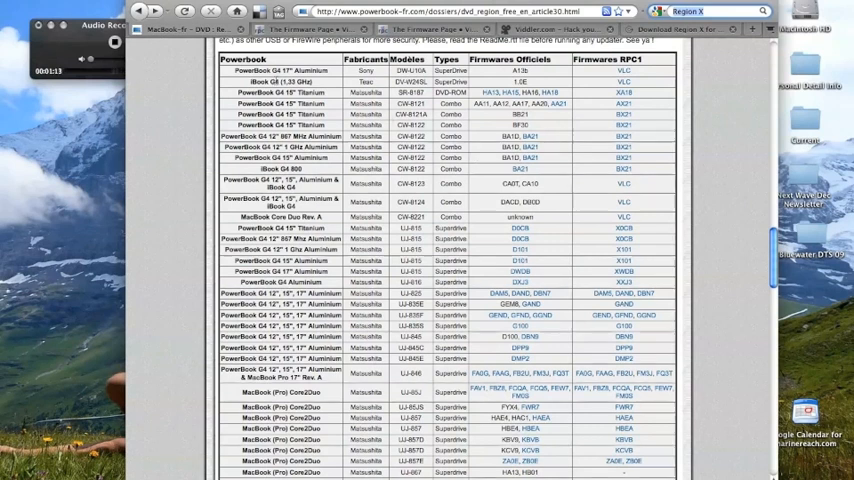
pyautogui.scroll(-3)
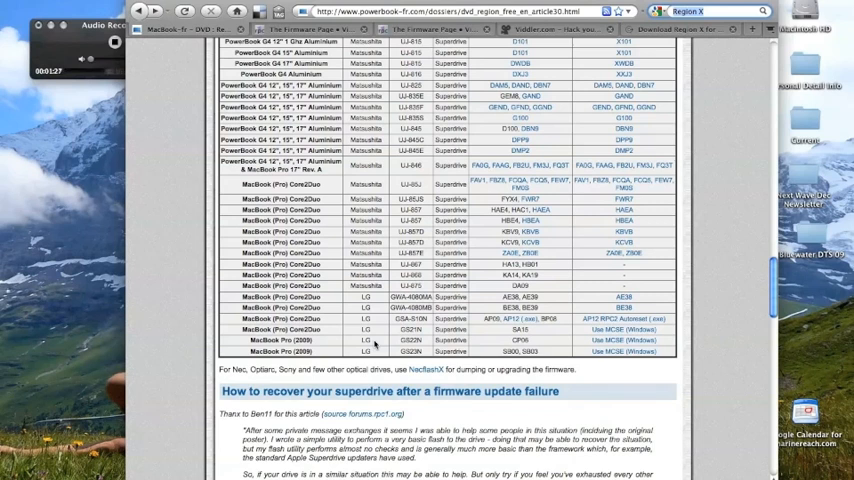
pyautogui.moveTo(636, 336)
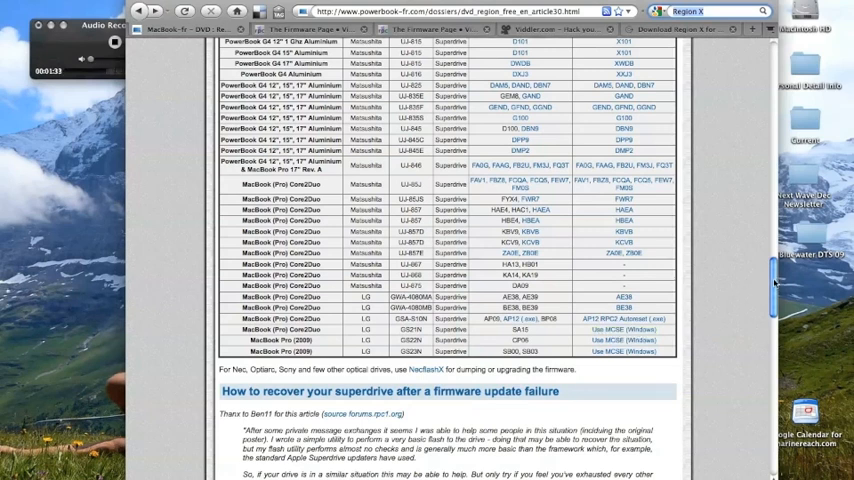
pyautogui.scroll(3)
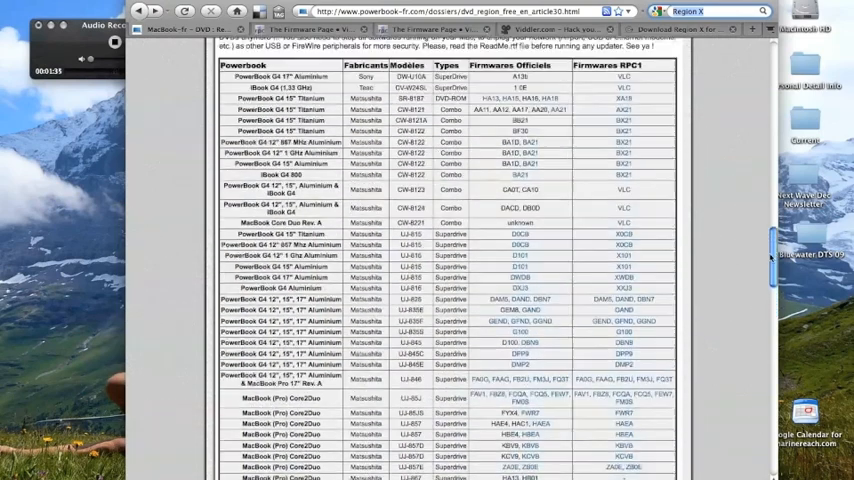
pyautogui.scroll(3)
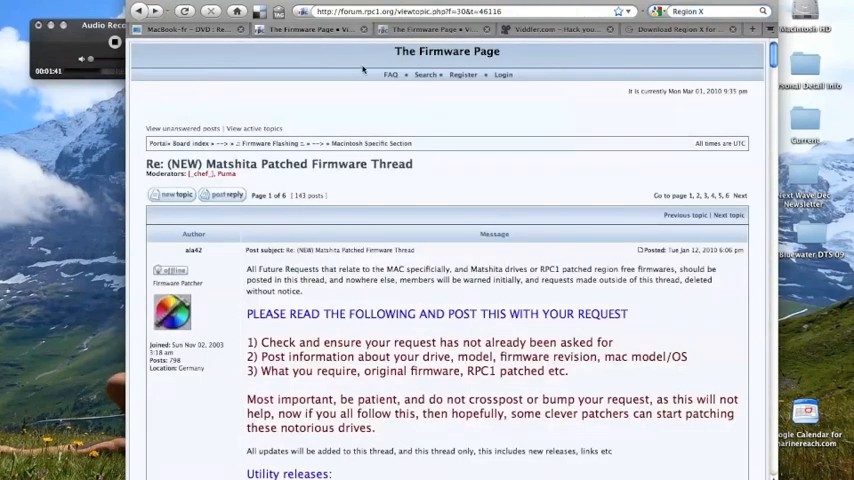
pyautogui.moveTo(548, 172)
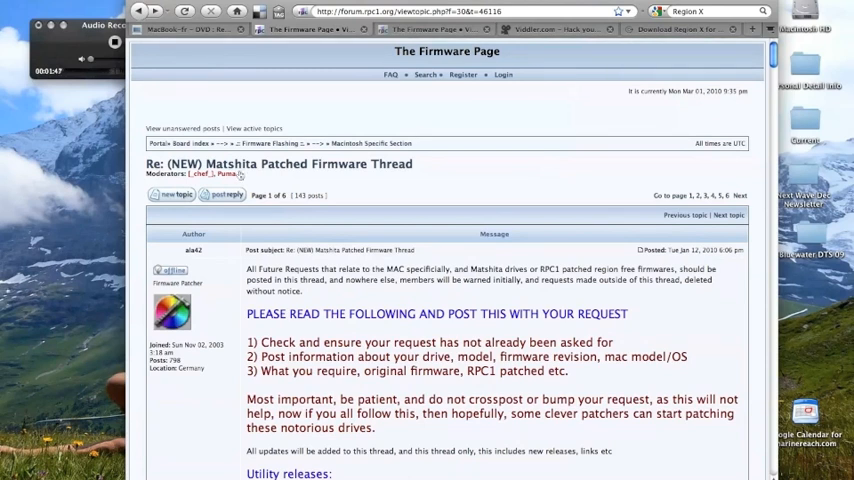
pyautogui.moveTo(364, 176)
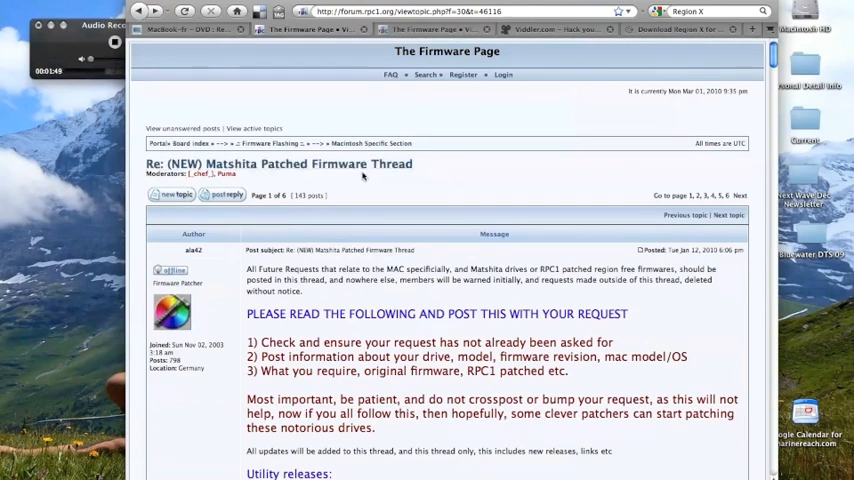
pyautogui.moveTo(516, 162)
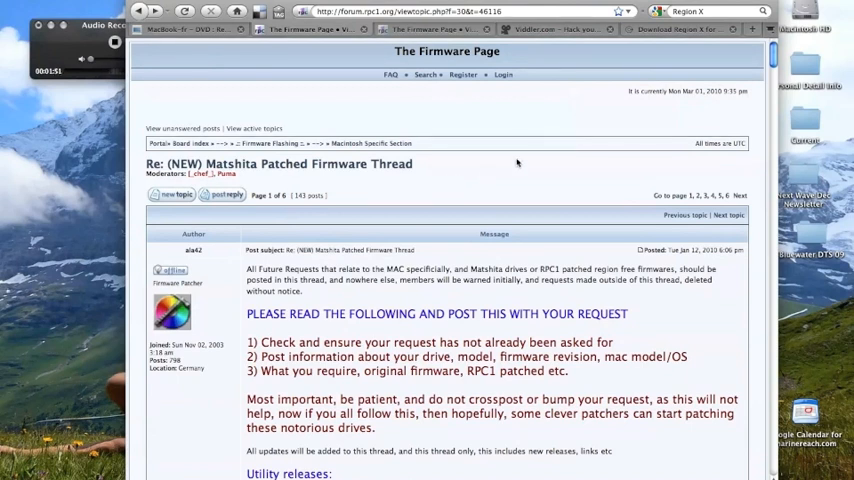
pyautogui.moveTo(528, 160)
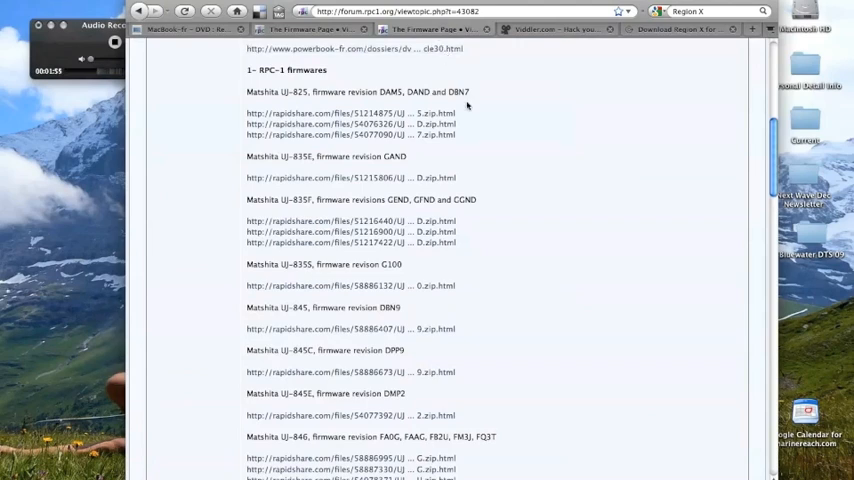
# Scroll the patched firmware thread down to its Utility releases and RPC1 firmware lists
pyautogui.scroll(3)
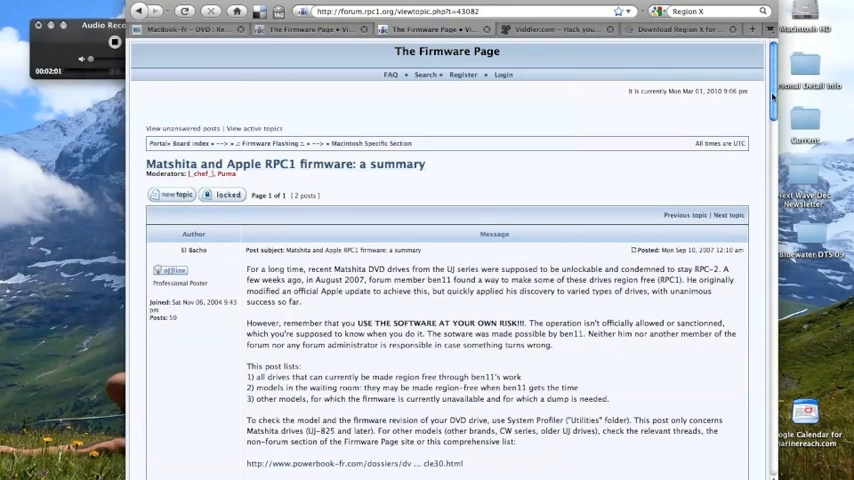
pyautogui.scroll(-3)
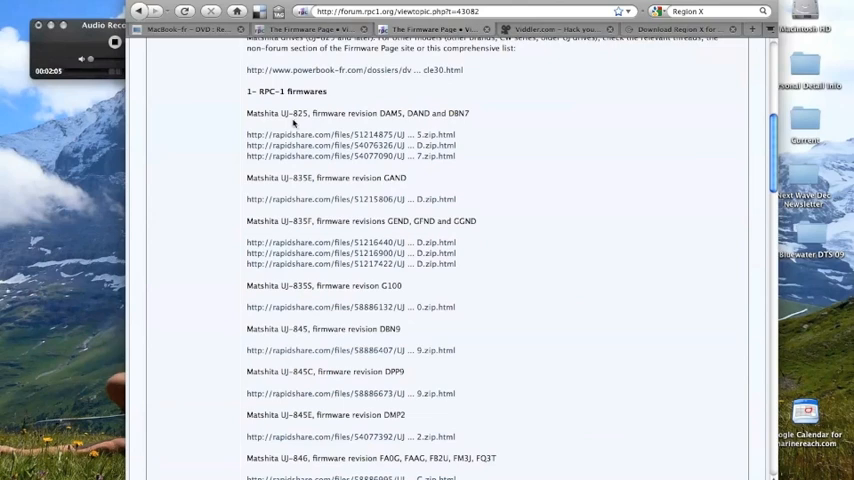
pyautogui.scroll(-3)
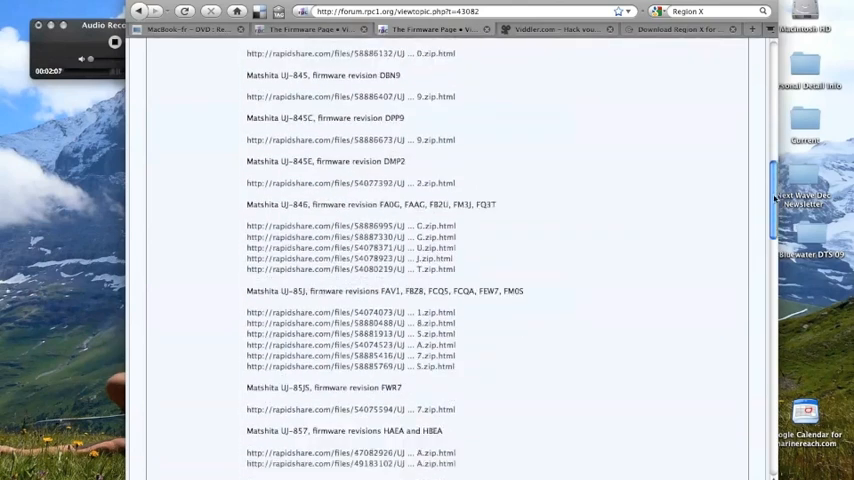
pyautogui.scroll(-3)
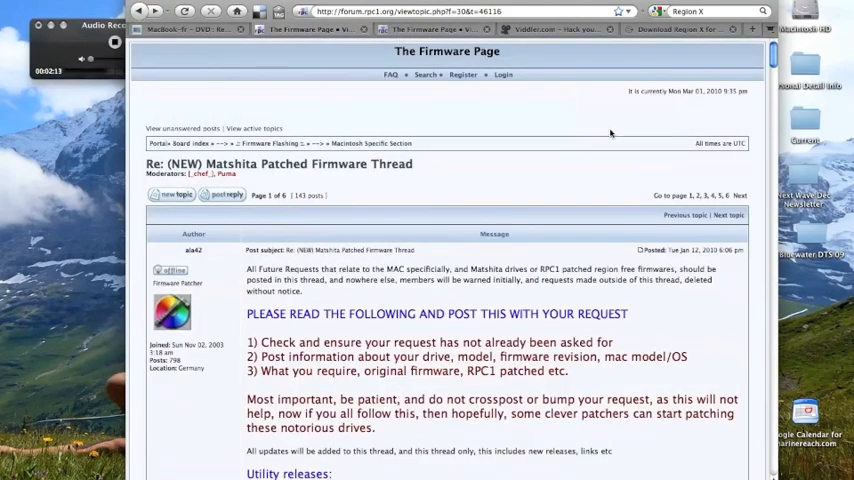
pyautogui.scroll(-3)
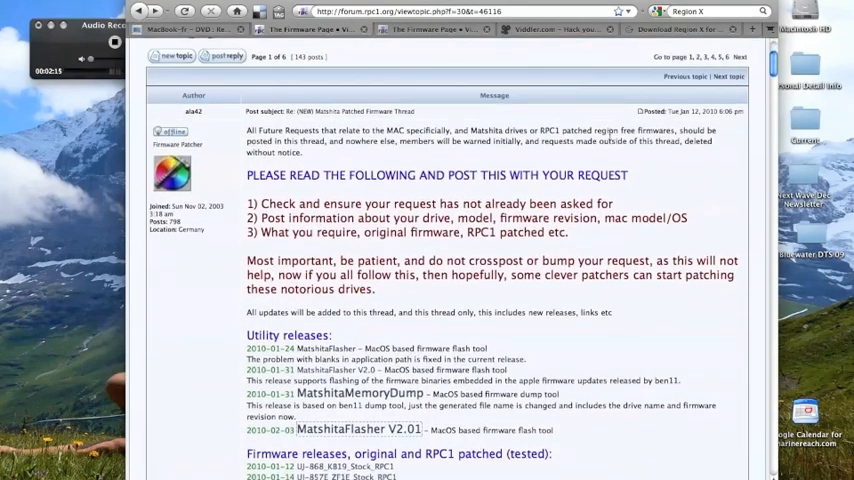
pyautogui.scroll(-3)
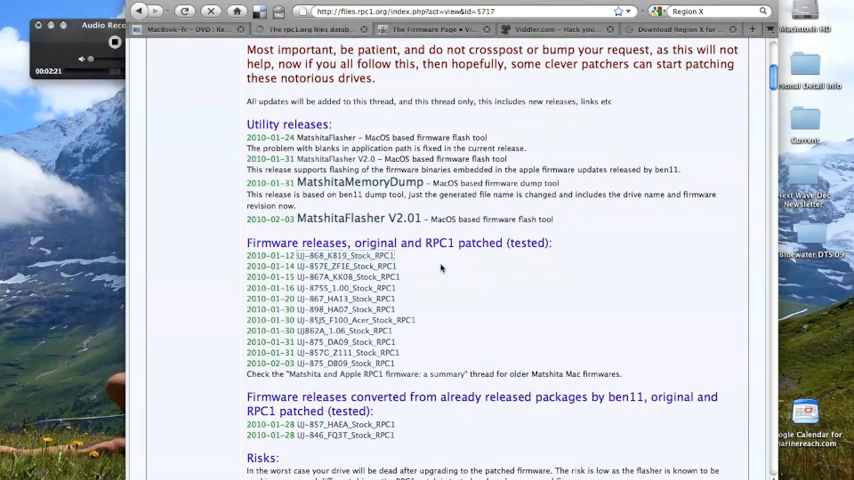
# Download the UJ-868 KB19 RPC1 firmware zip into Downloads and close the Downloads window
pyautogui.click(320, 256)
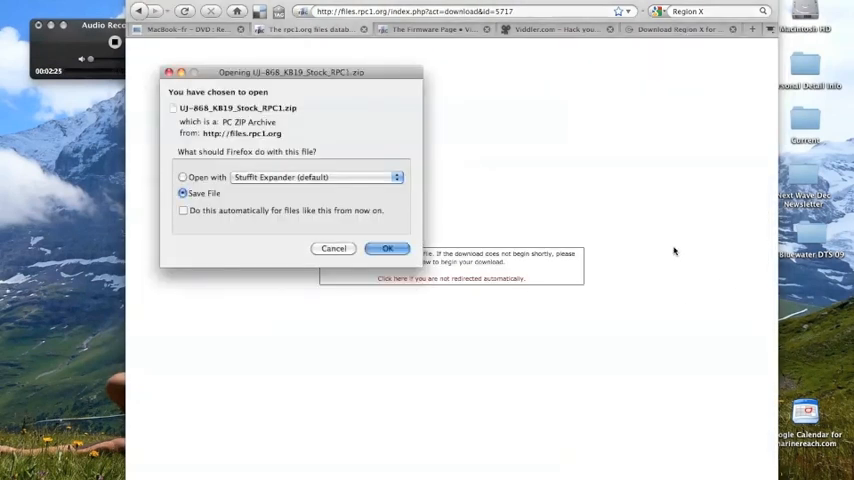
pyautogui.click(388, 248)
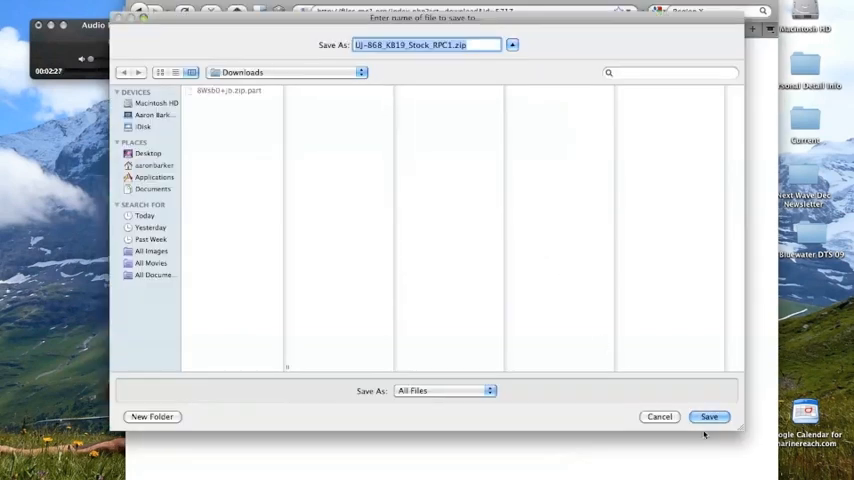
pyautogui.click(708, 416)
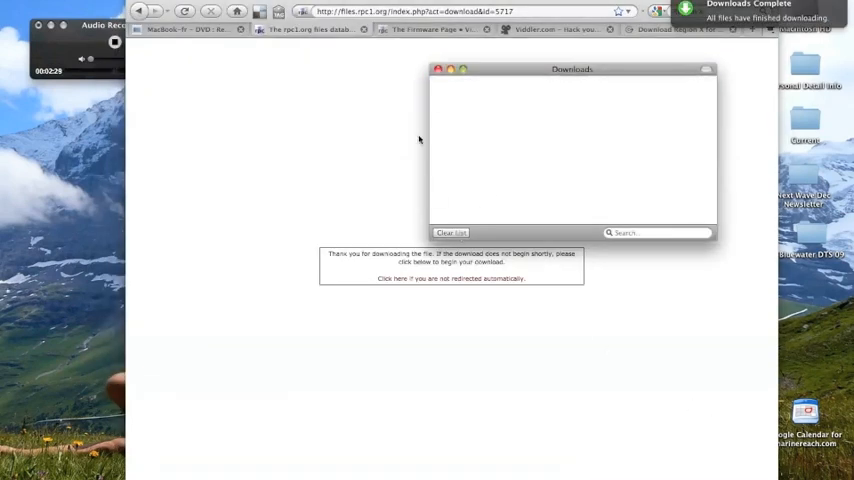
pyautogui.click(140, 12)
pyautogui.write('R')
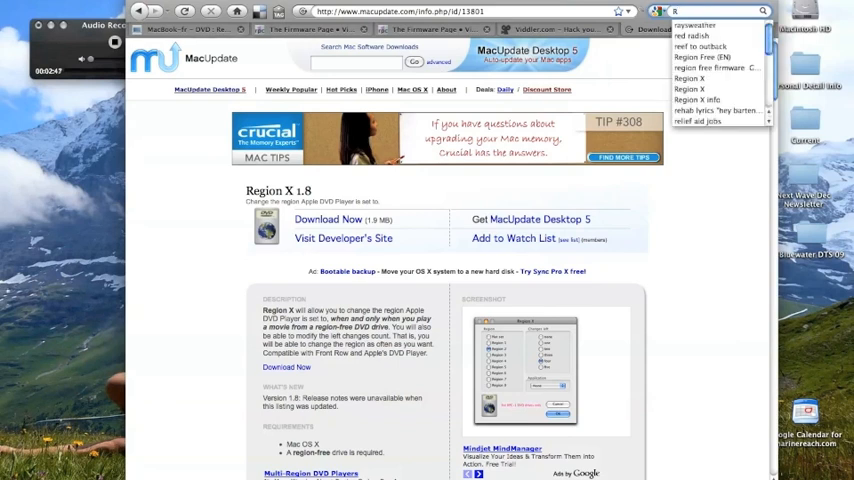
# Search for DVD Info X and download its zip from MacUpdate into Downloads
pyautogui.write('E')
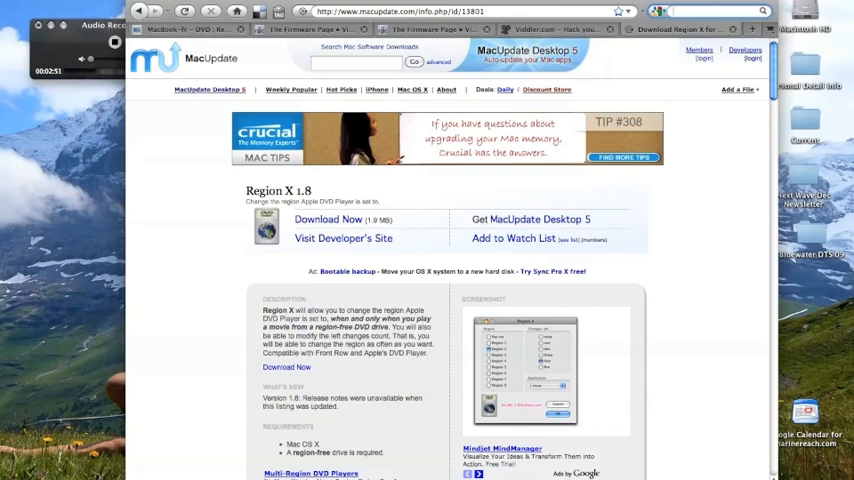
pyautogui.write('DVD info x')
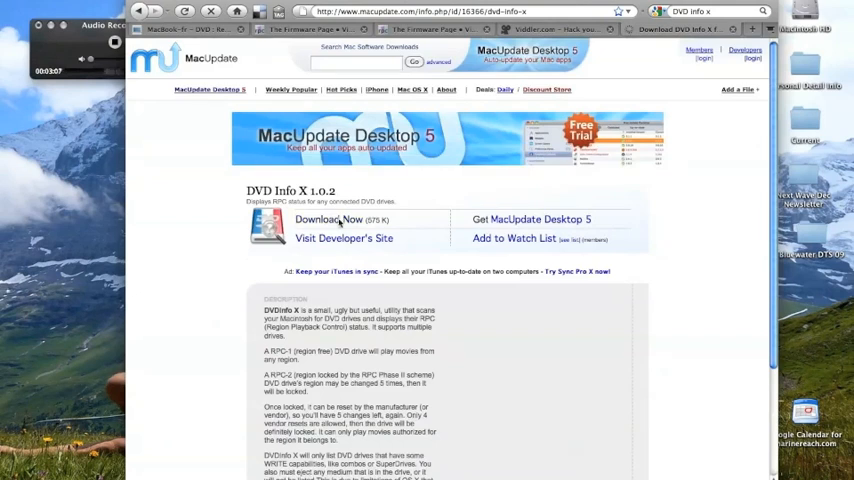
pyautogui.click(328, 220)
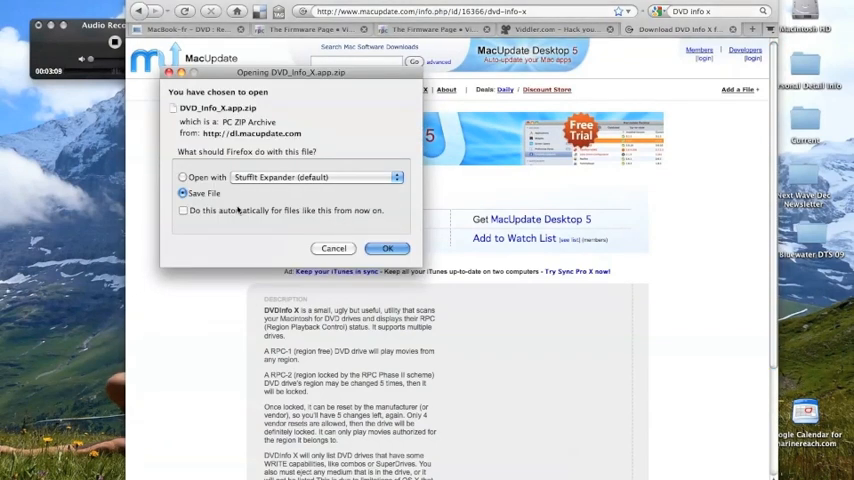
pyautogui.click(388, 248)
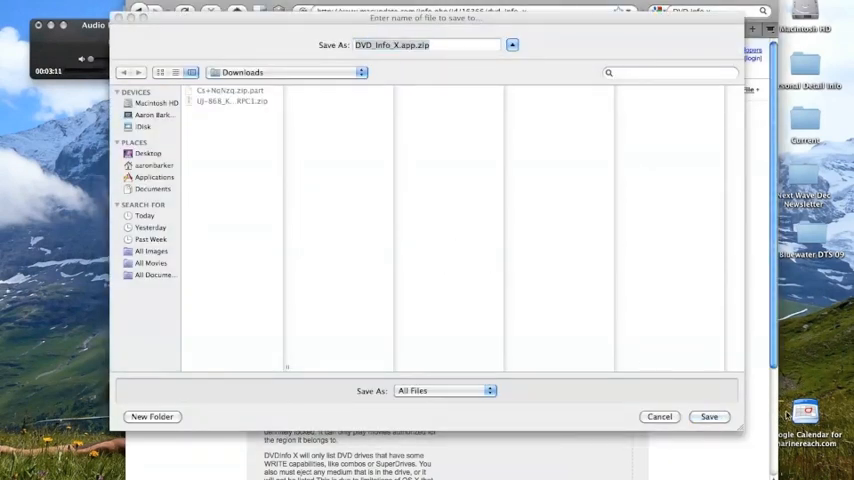
pyautogui.click(708, 416)
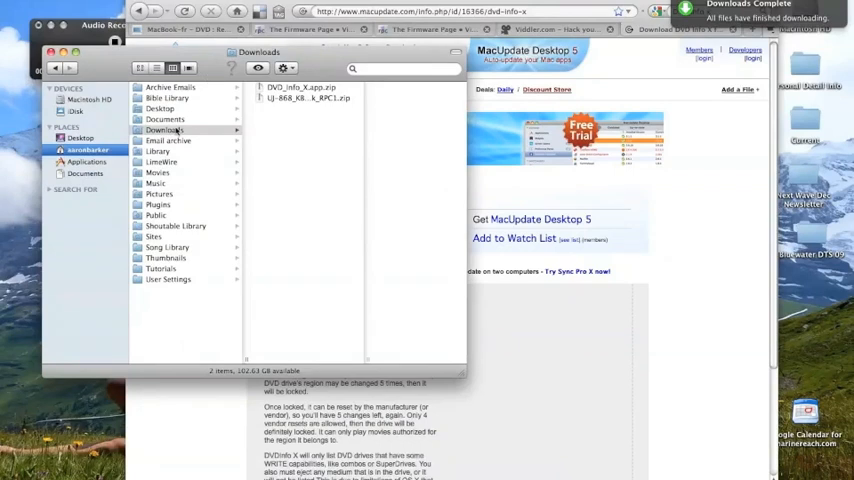
# Extract DVD_Info_X.app.zip with Zipeg into its own DVD_Info_X.app folder in Downloads
pyautogui.click(300, 88)
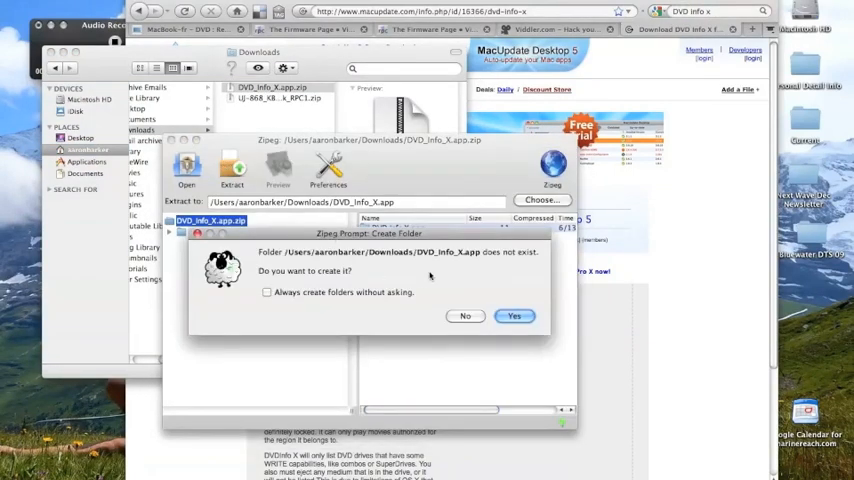
pyautogui.click(514, 316)
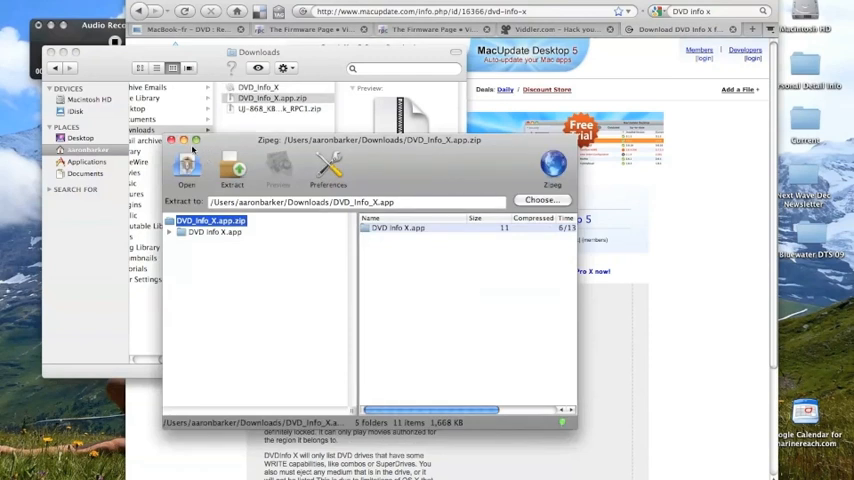
pyautogui.click(170, 140)
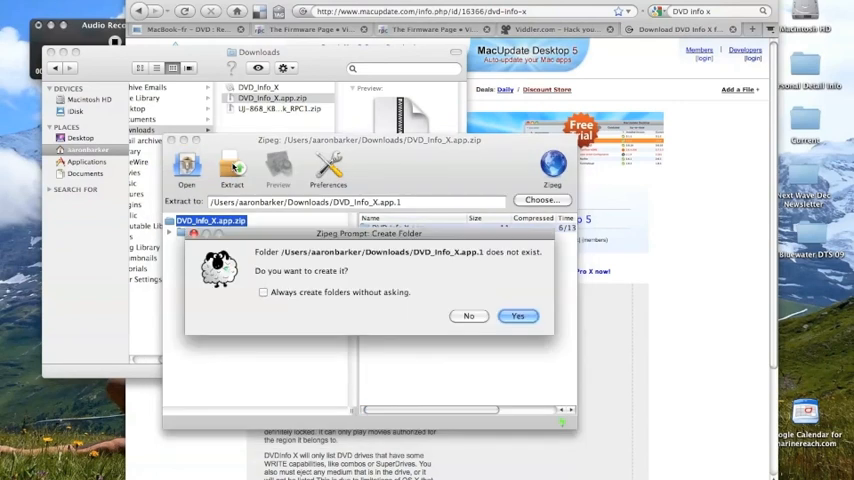
pyautogui.click(518, 316)
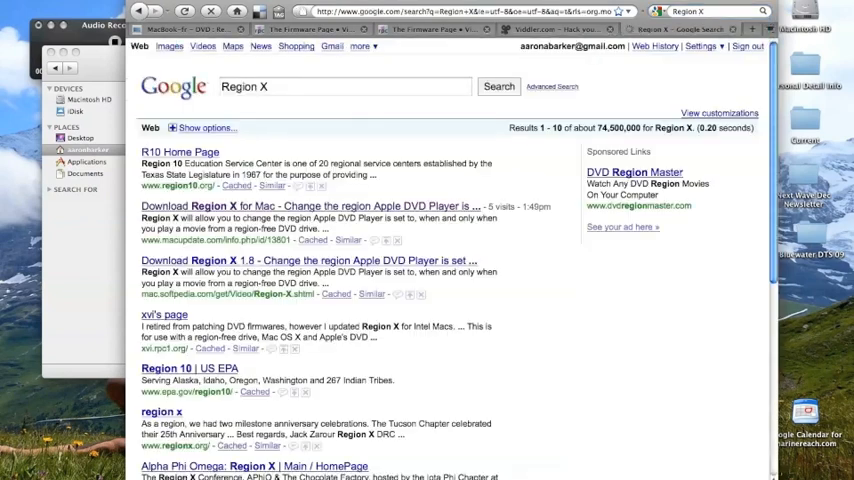
# From the rpc1 forum thread's Utility releases, reach the MatshitaFlasher files listing
pyautogui.click(310, 206)
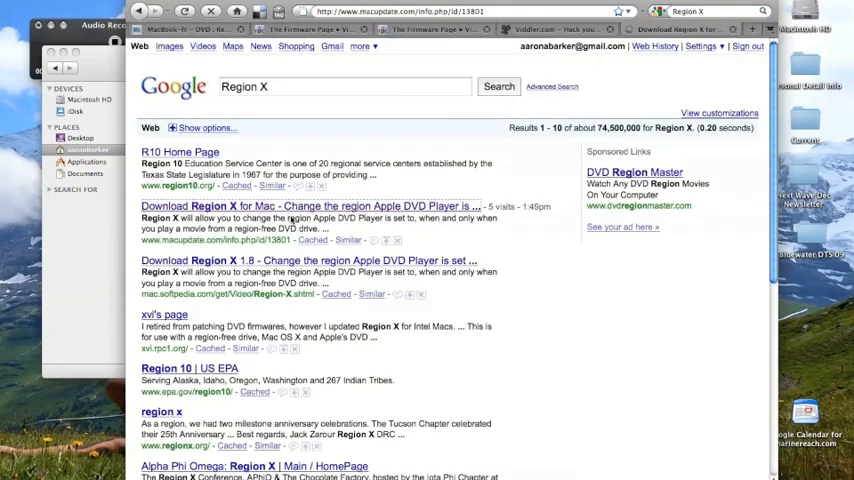
pyautogui.click(312, 260)
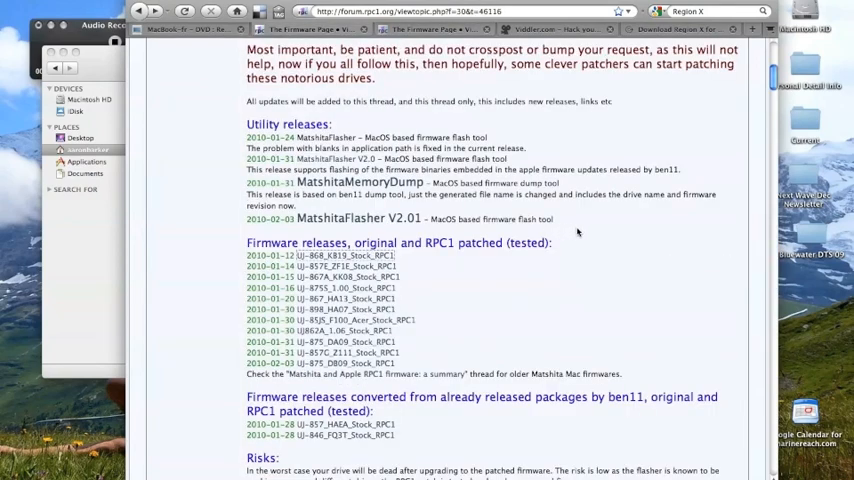
pyautogui.scroll(3)
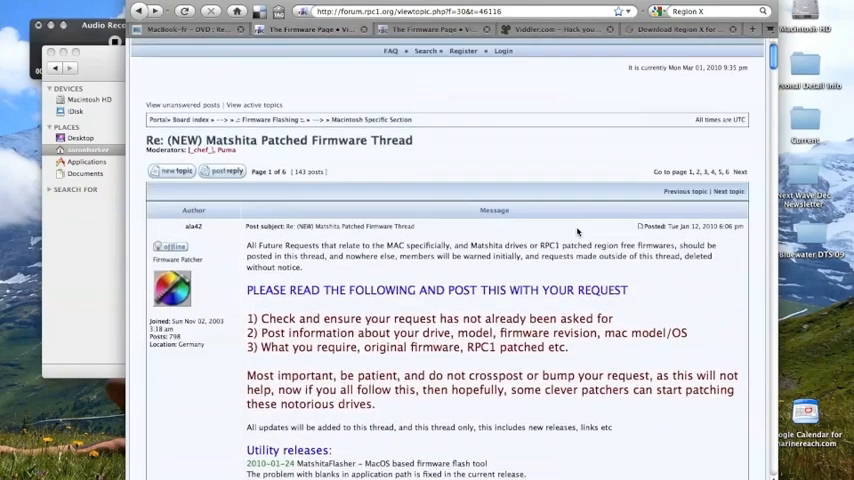
pyautogui.scroll(-3)
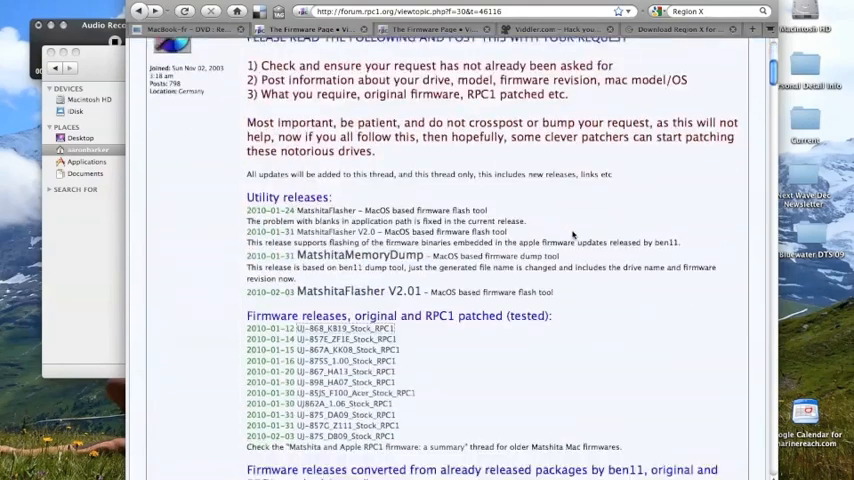
pyautogui.scroll(-3)
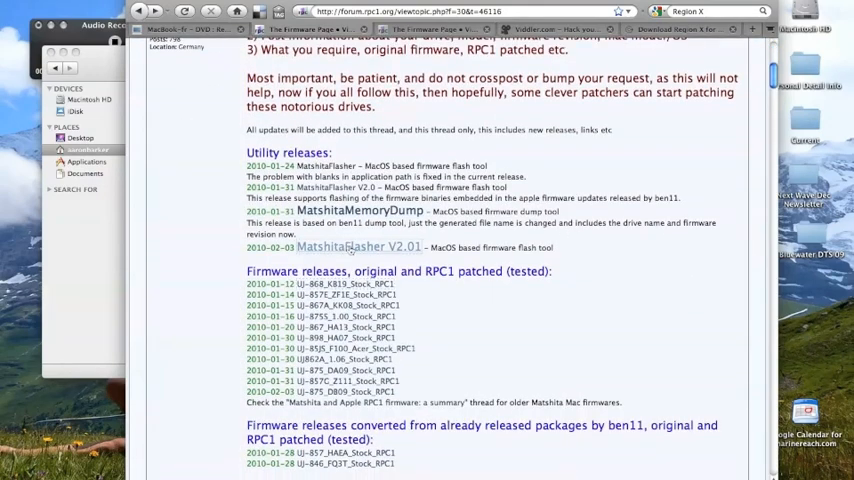
pyautogui.click(356, 246)
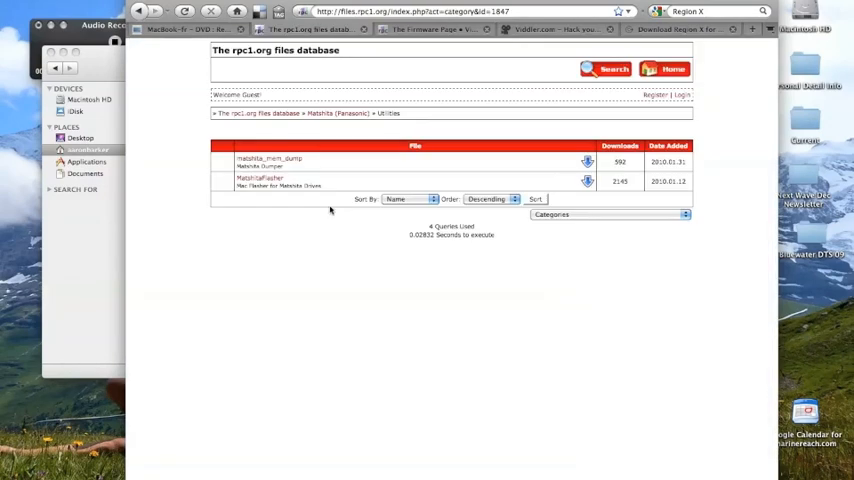
# Download MatshitaFlasher.zip from the rpc1.org files database
pyautogui.click(260, 178)
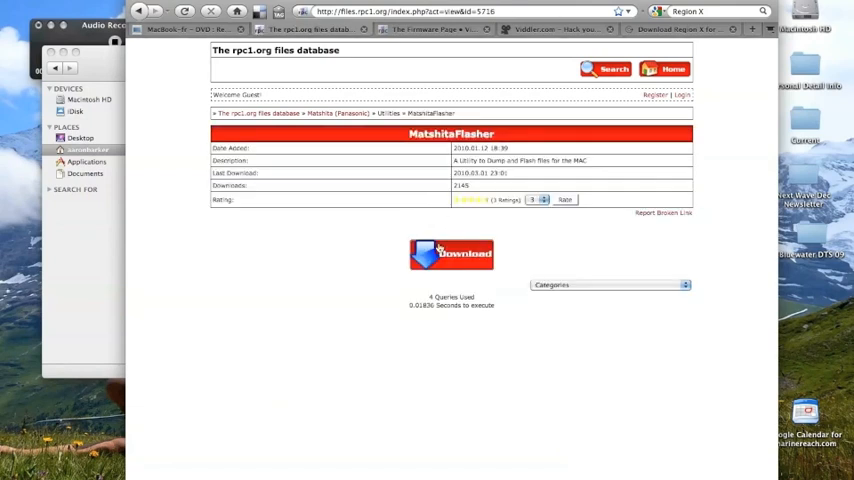
pyautogui.click(452, 252)
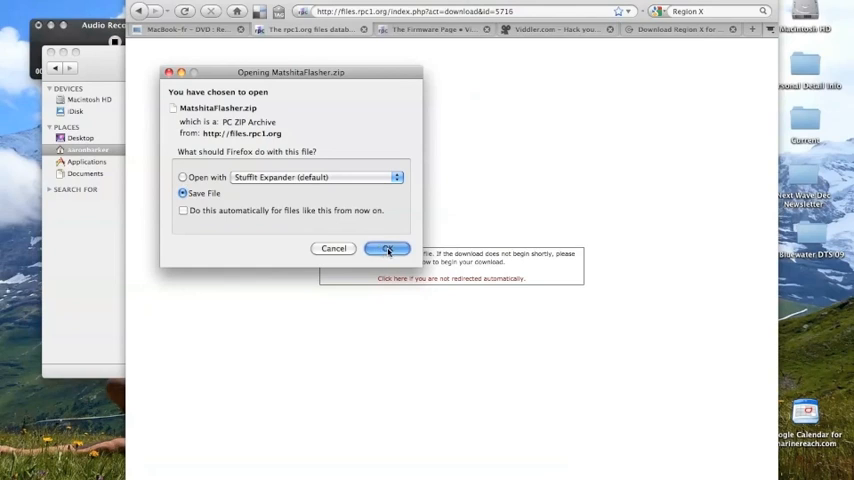
pyautogui.click(386, 248)
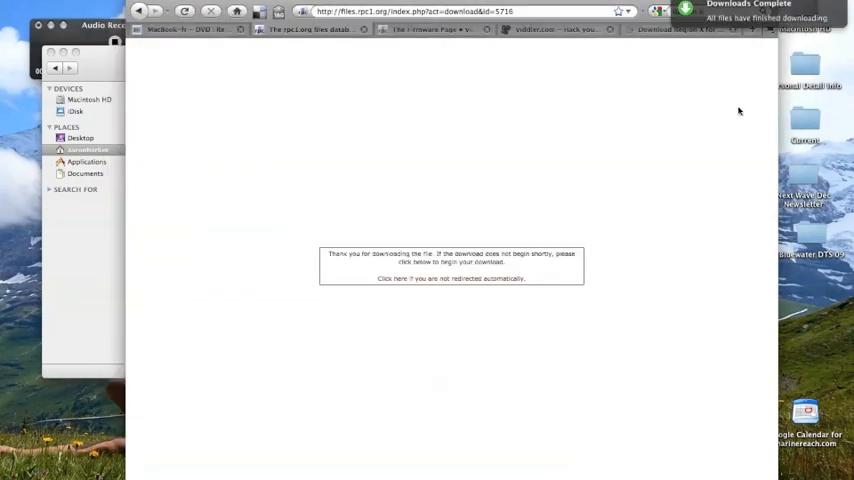
pyautogui.moveTo(632, 84)
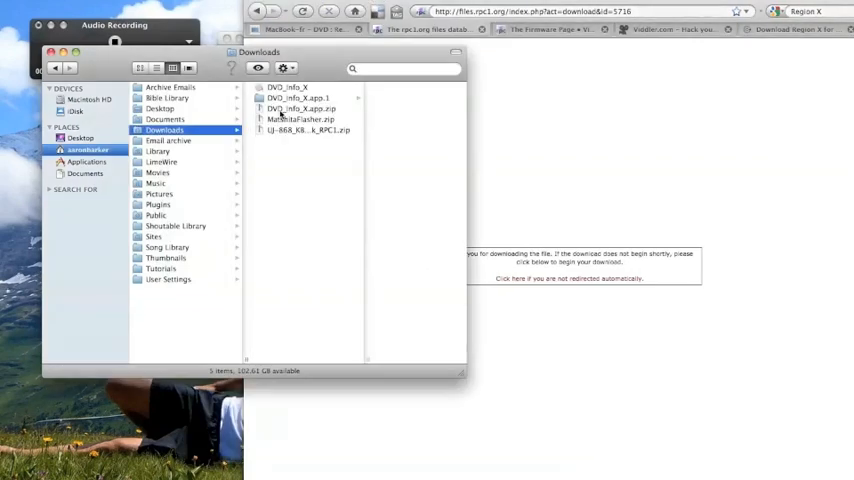
# Unpack the DVD Info X, MatshitaFlasher and firmware patch zips into their own folders
pyautogui.doubleClick(300, 108)
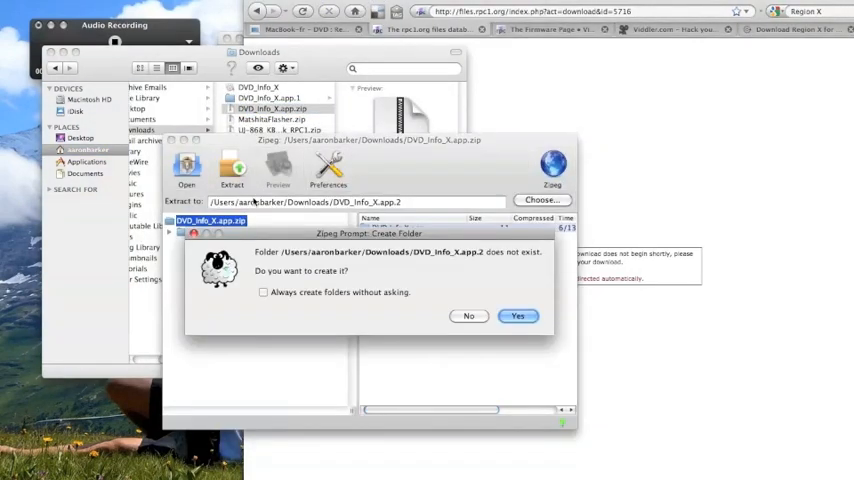
pyautogui.click(518, 316)
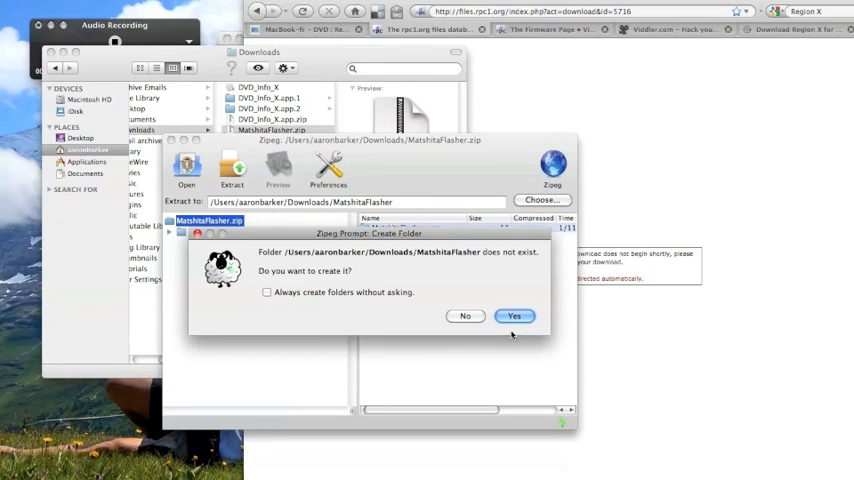
pyautogui.click(516, 316)
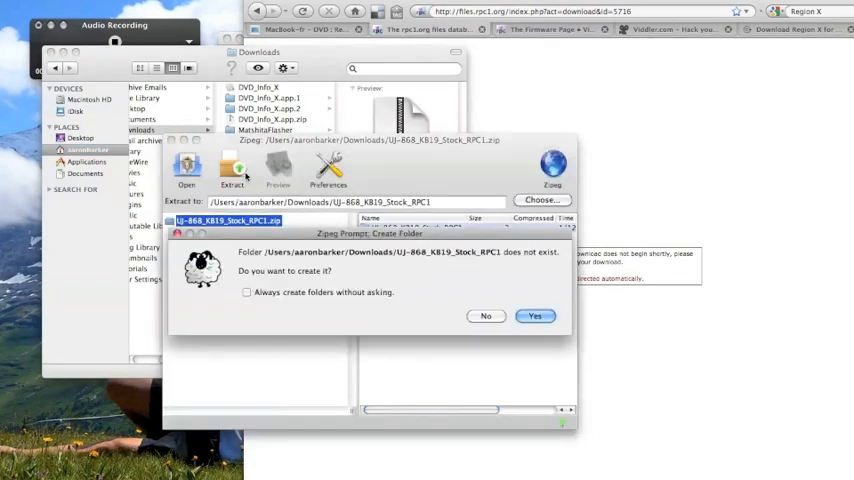
pyautogui.click(536, 316)
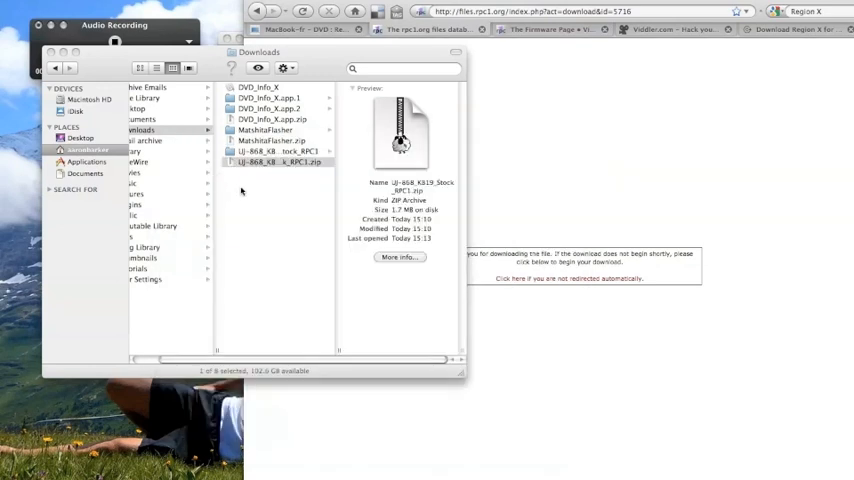
# Browse the MatshitaFlasher and firmware patch folders in Finder, inspecting the patch executable
pyautogui.click(278, 162)
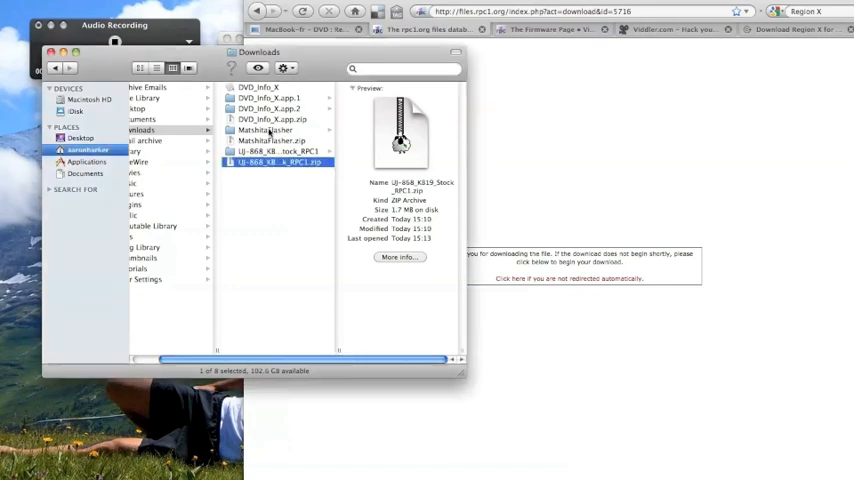
pyautogui.click(266, 130)
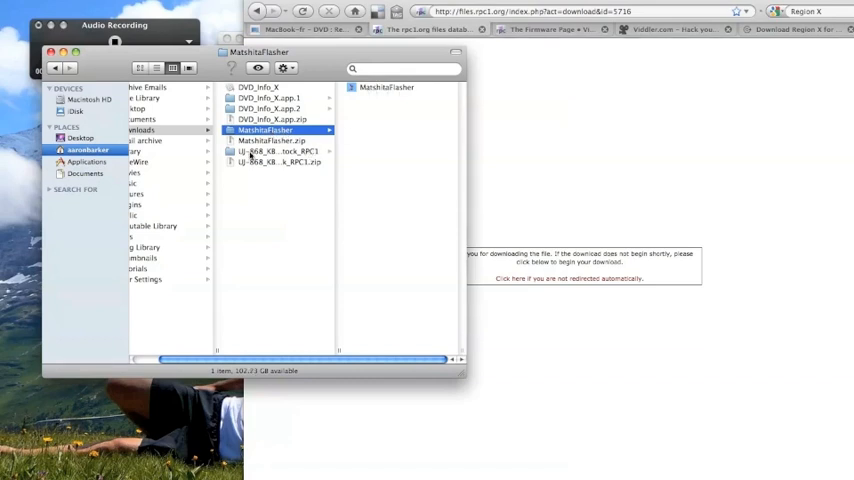
pyautogui.click(278, 152)
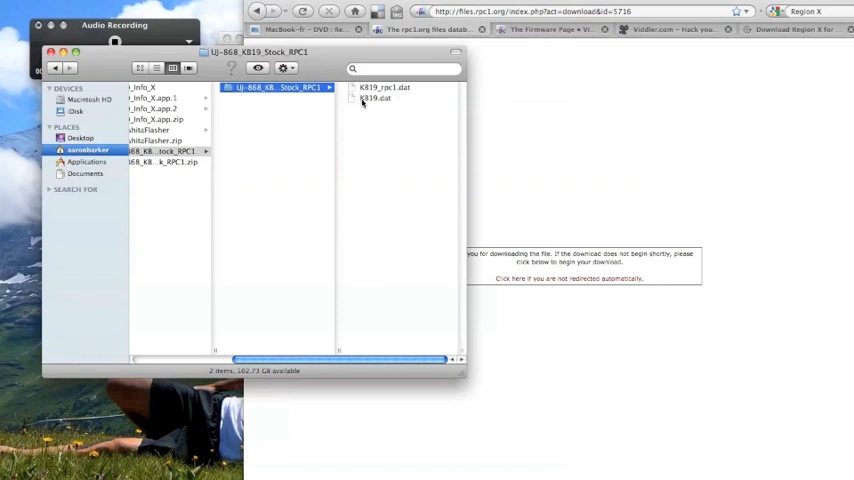
pyautogui.click(376, 98)
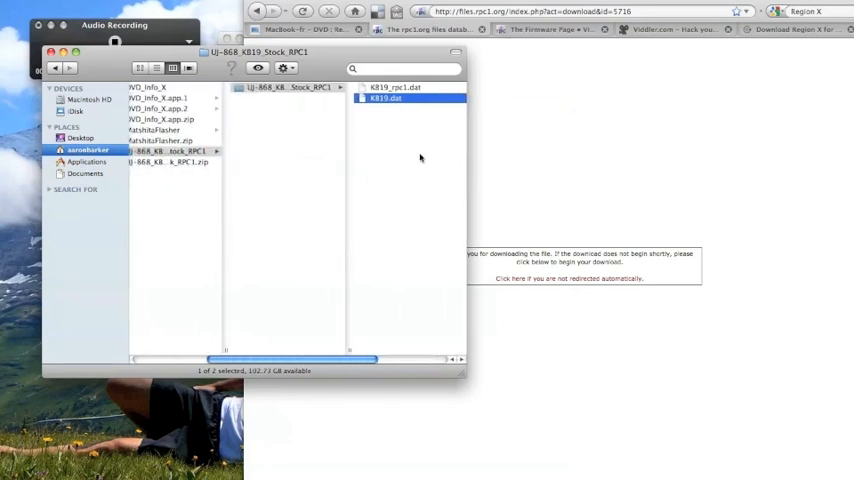
pyautogui.moveTo(408, 140)
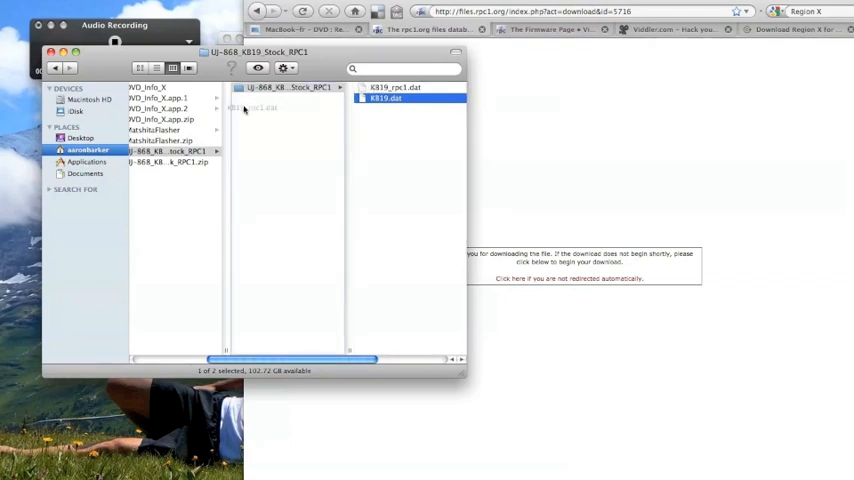
pyautogui.click(180, 140)
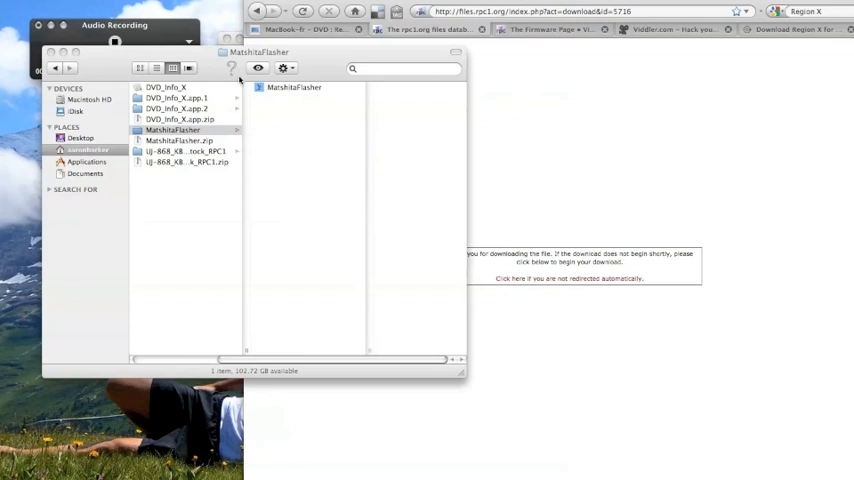
# Launch Region X from the Applications folder
pyautogui.click(88, 160)
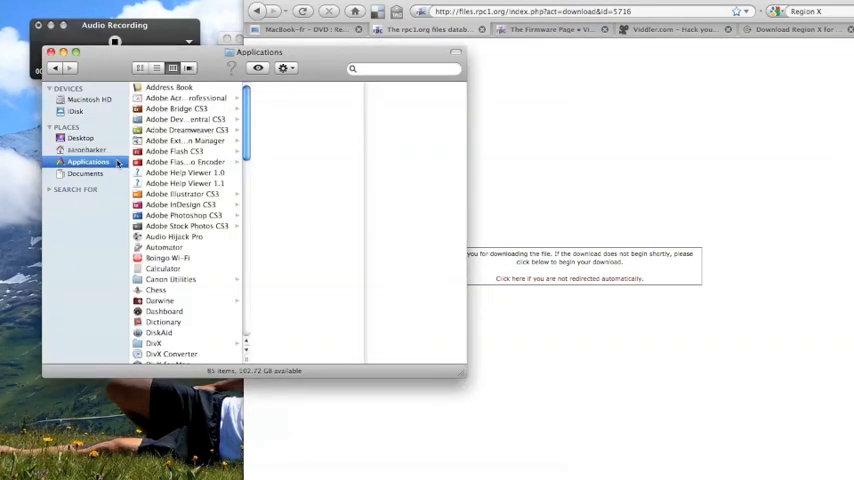
pyautogui.scroll(-3)
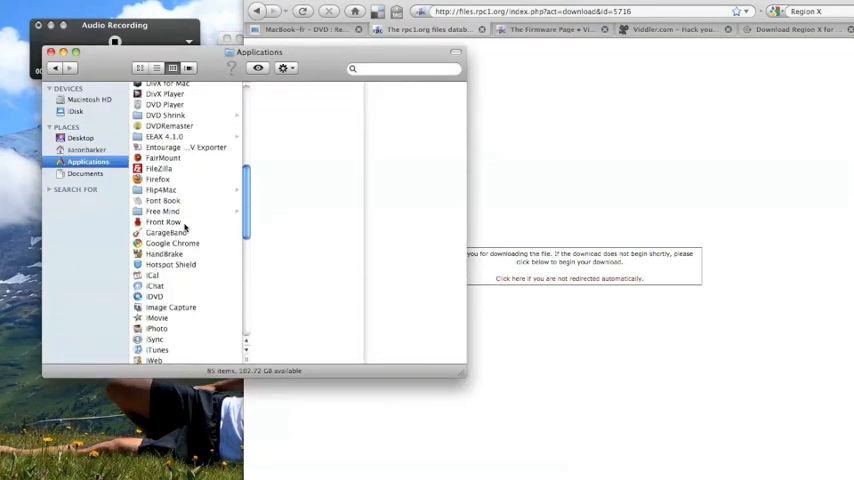
pyautogui.scroll(-3)
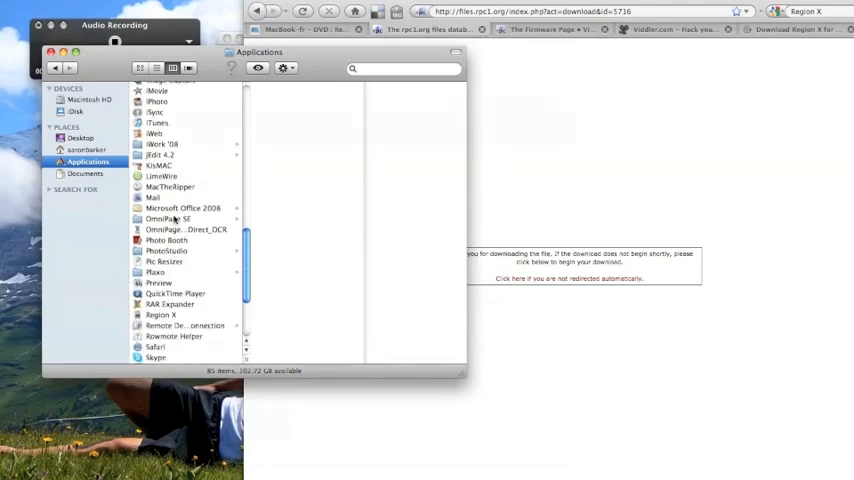
pyautogui.scroll(-3)
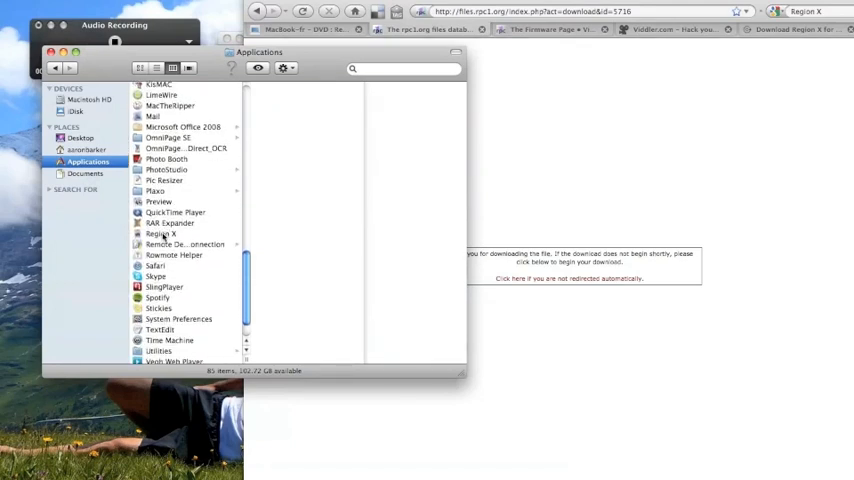
pyautogui.click(160, 232)
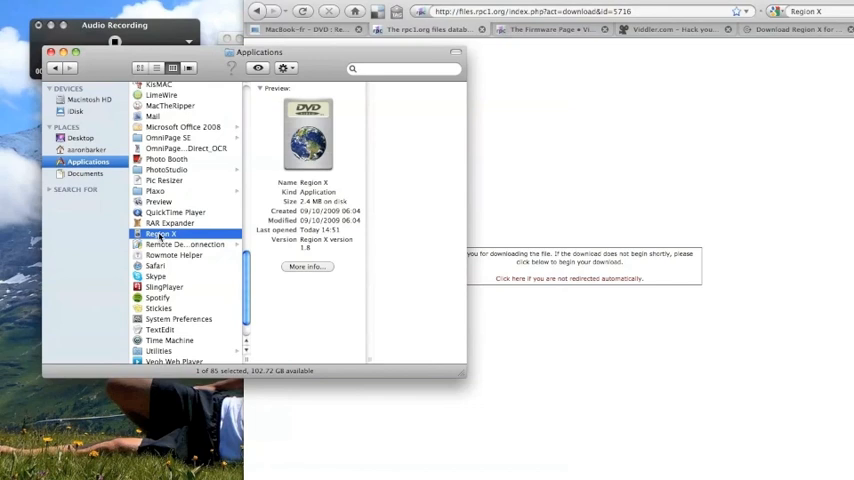
pyautogui.doubleClick(160, 232)
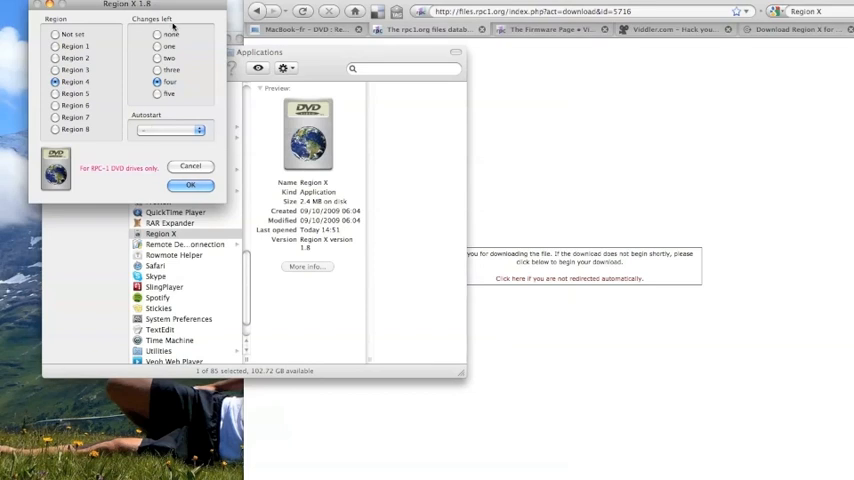
pyautogui.moveTo(170, 32)
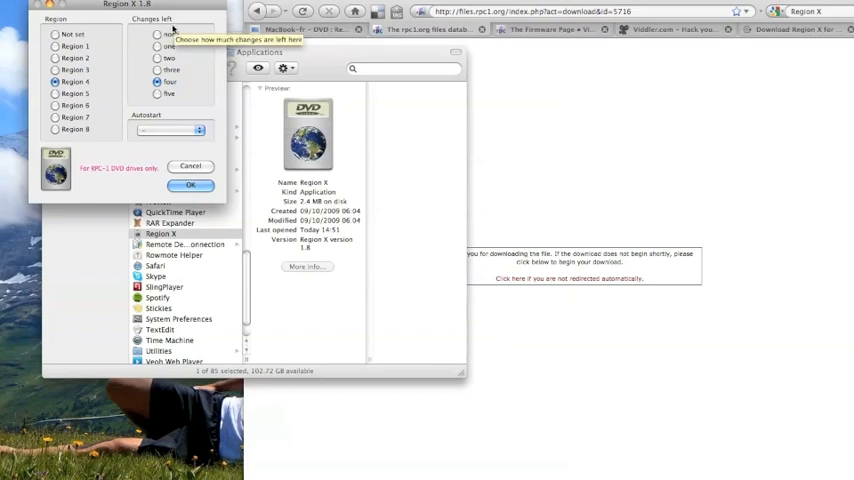
# Try a couple of DVD region choices in Region X, then cancel without changing
pyautogui.click(158, 58)
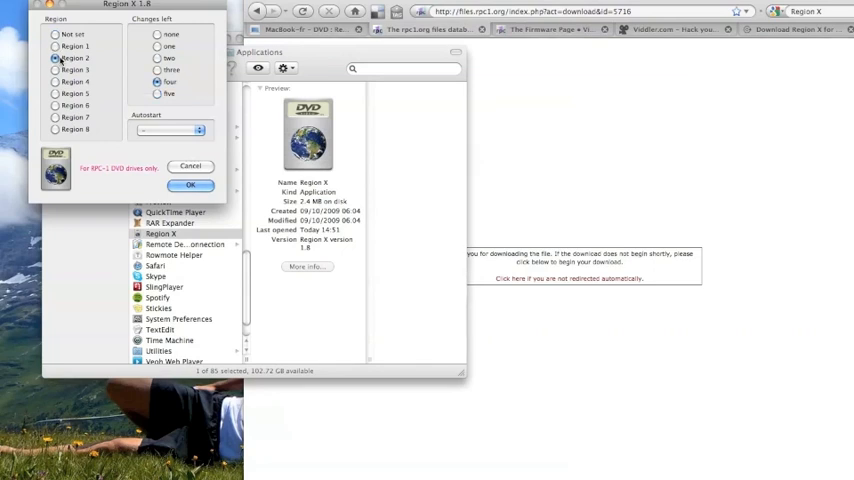
pyautogui.click(56, 46)
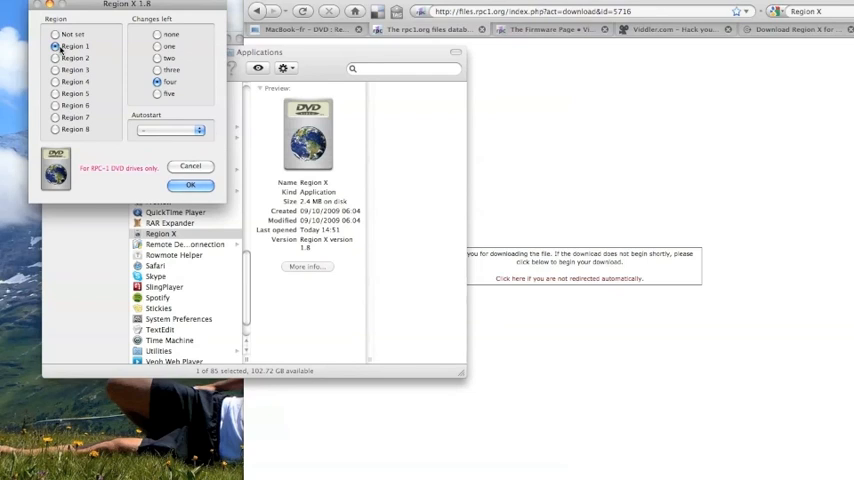
pyautogui.click(192, 184)
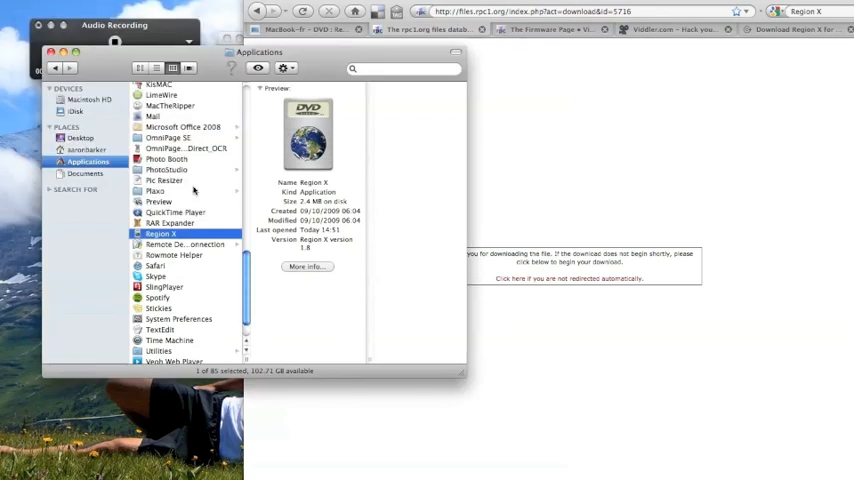
pyautogui.moveTo(324, 60)
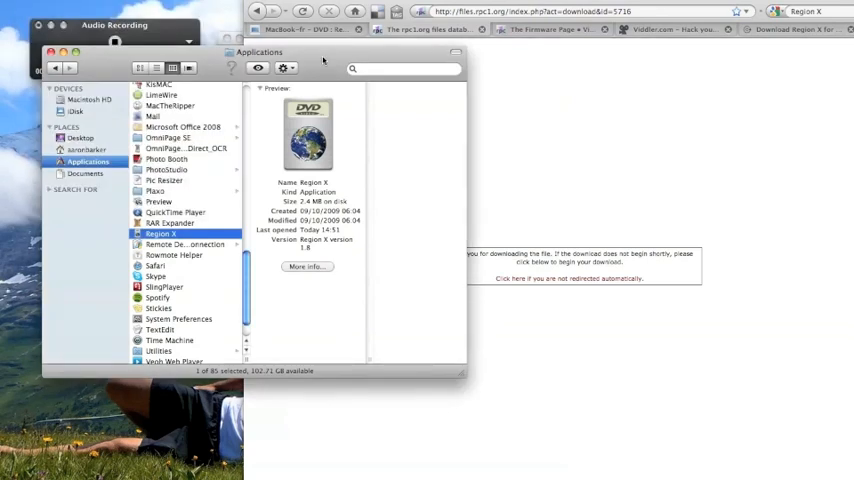